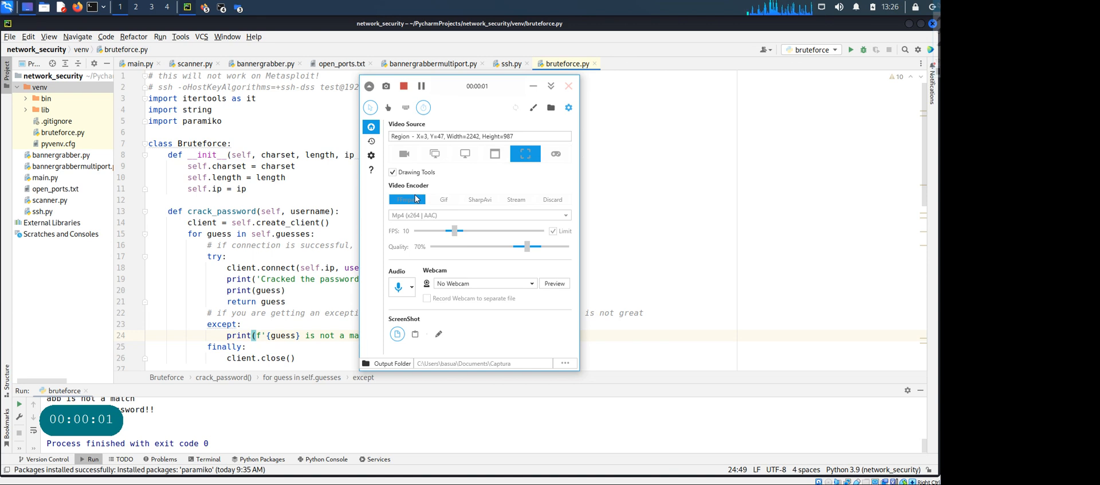
Step: Review the Bruteforce constructor's ip parameter and the create_client call in the editor
left_click(568, 86)
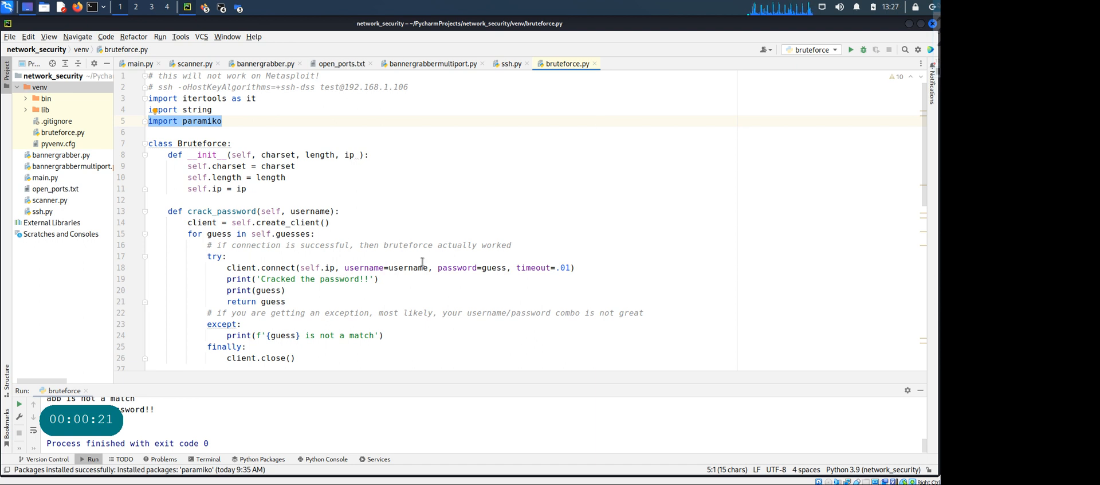
mouse_move(415, 263)
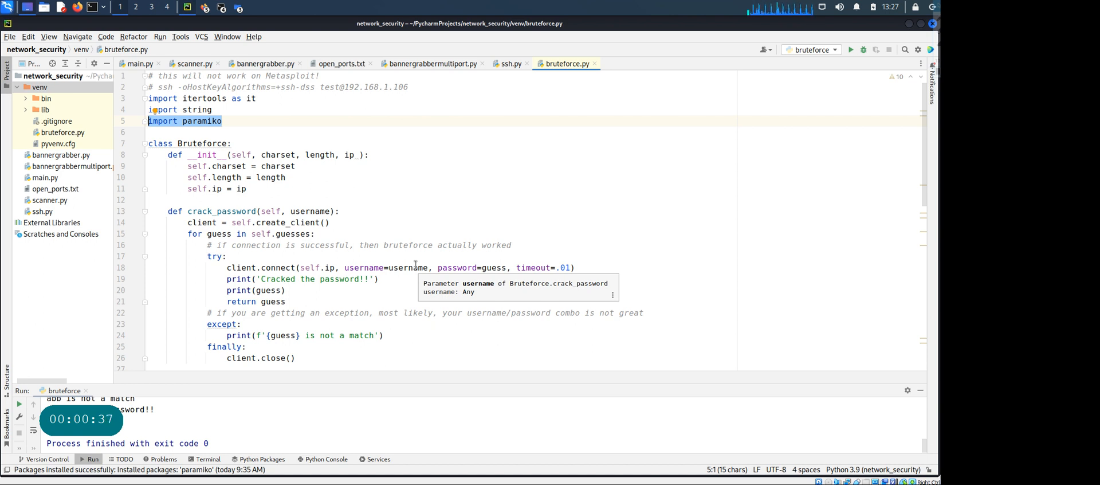
mouse_move(344, 377)
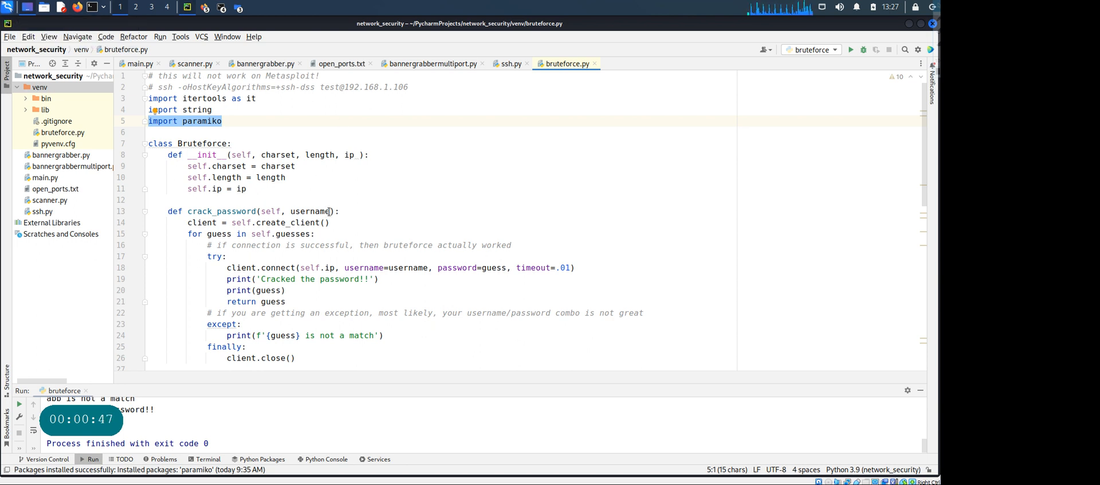
mouse_move(429, 347)
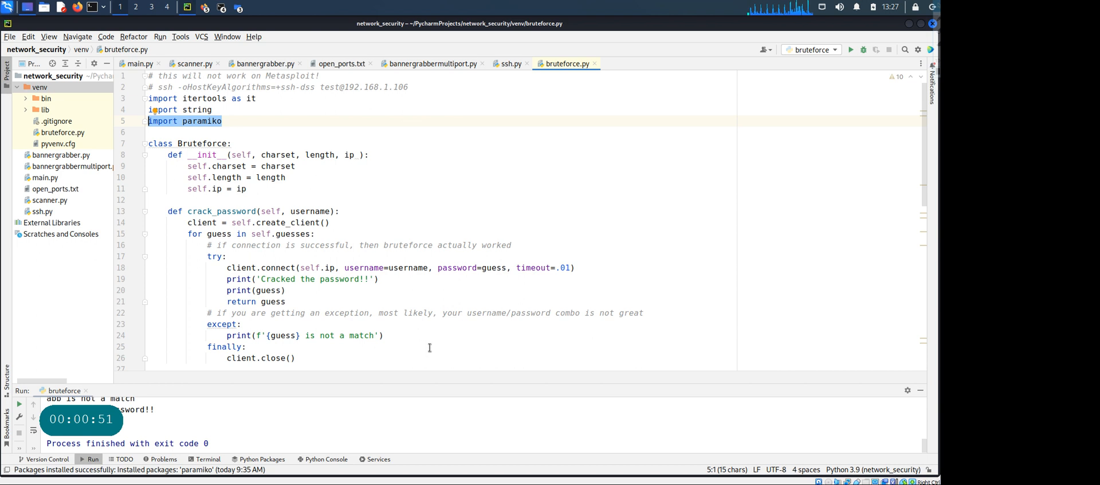
scroll("down", 3)
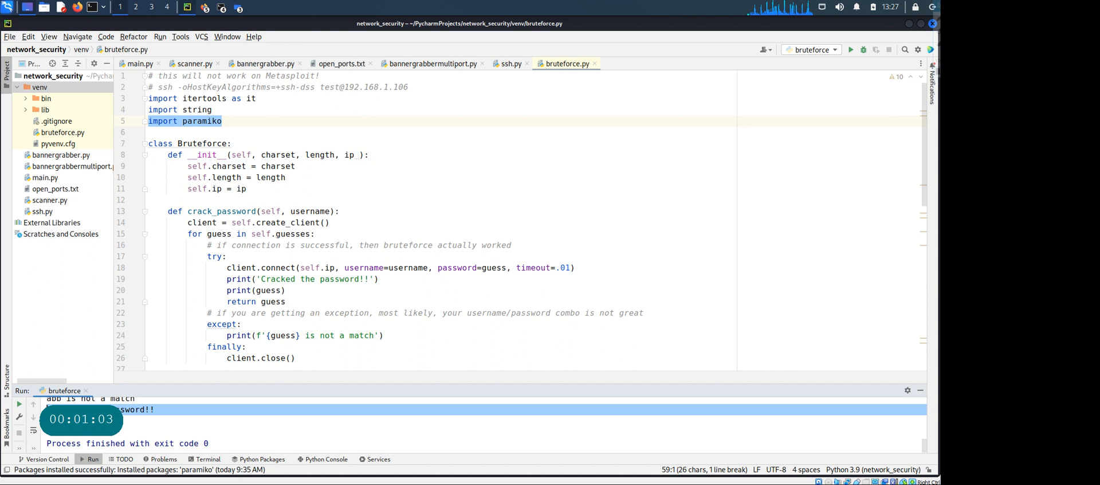
mouse_move(430, 338)
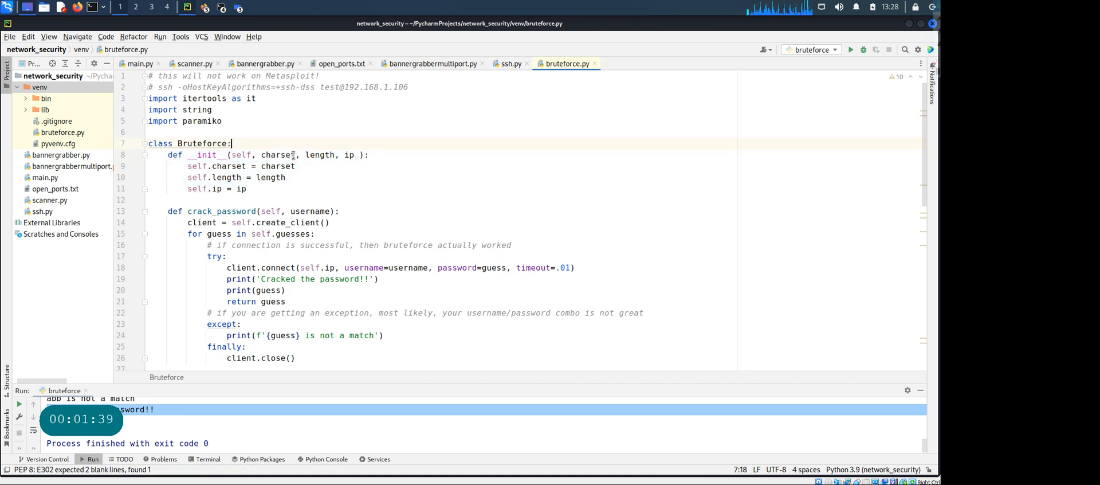
double_click(277, 155)
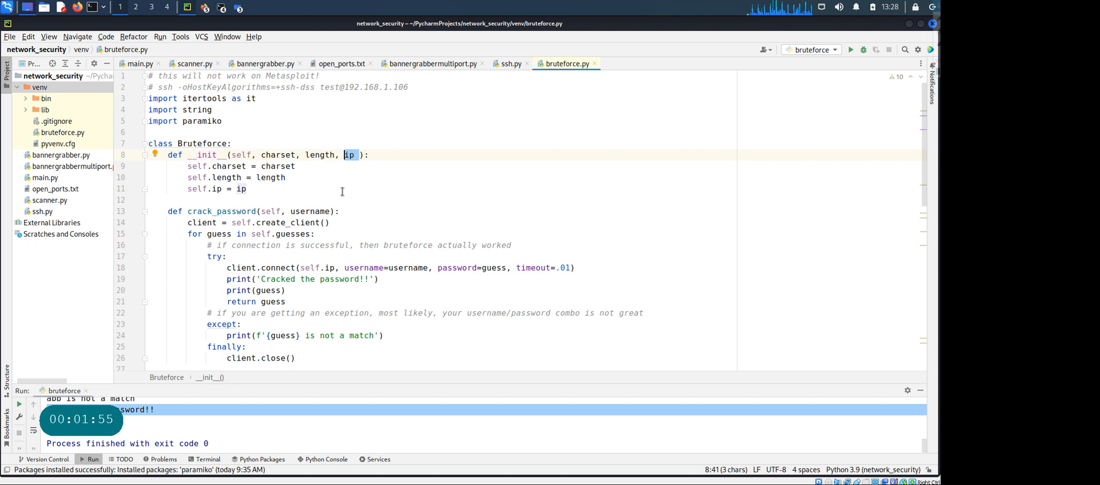
scroll("down", 3)
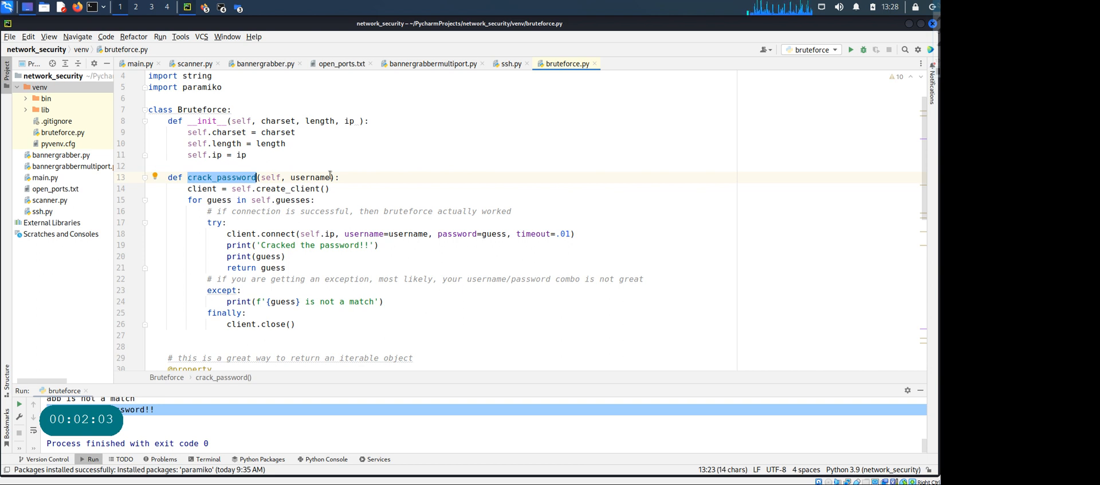
double_click(309, 177)
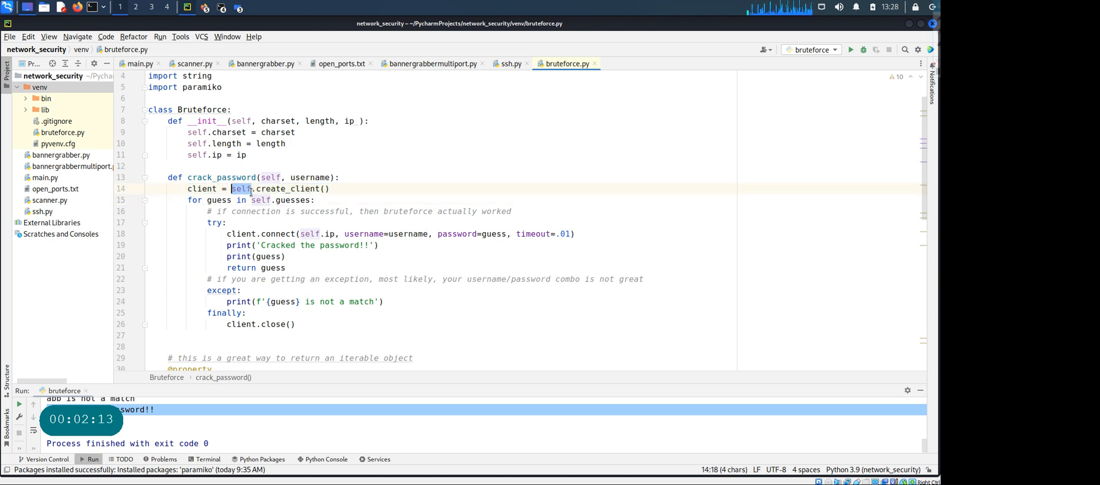
double_click(287, 188)
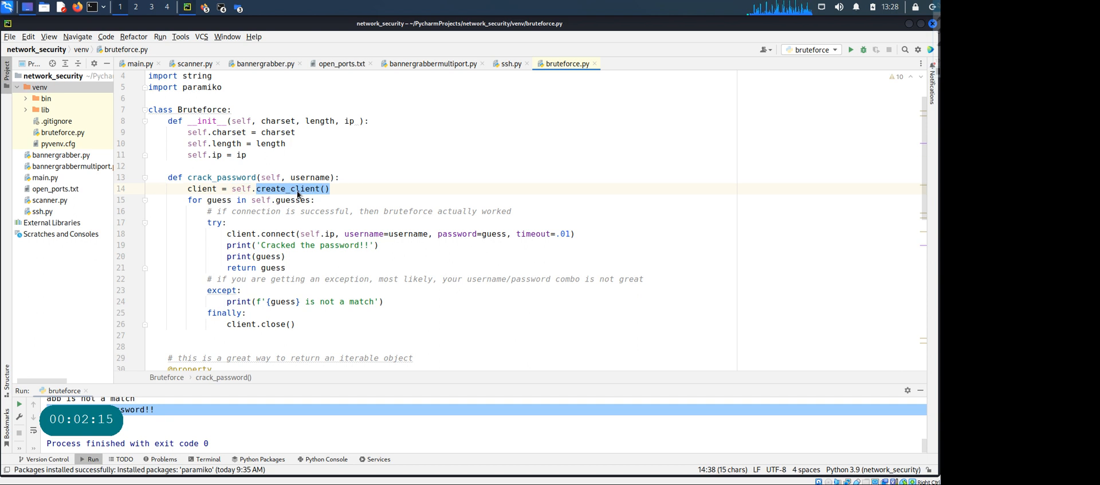
Step: Set a breakpoint on the create_client line and inspect the SSHClient creation code
scroll("down", 3)
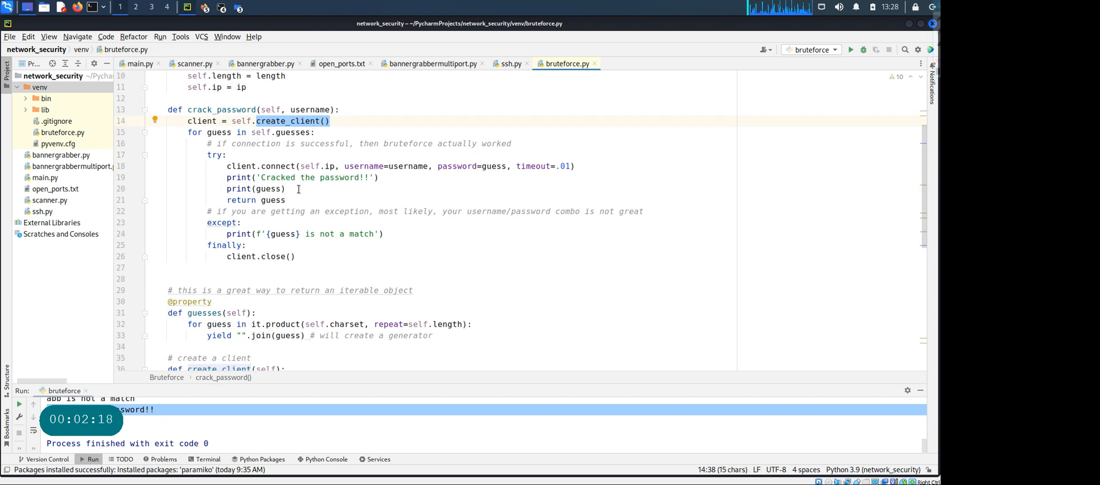
scroll("down", 3)
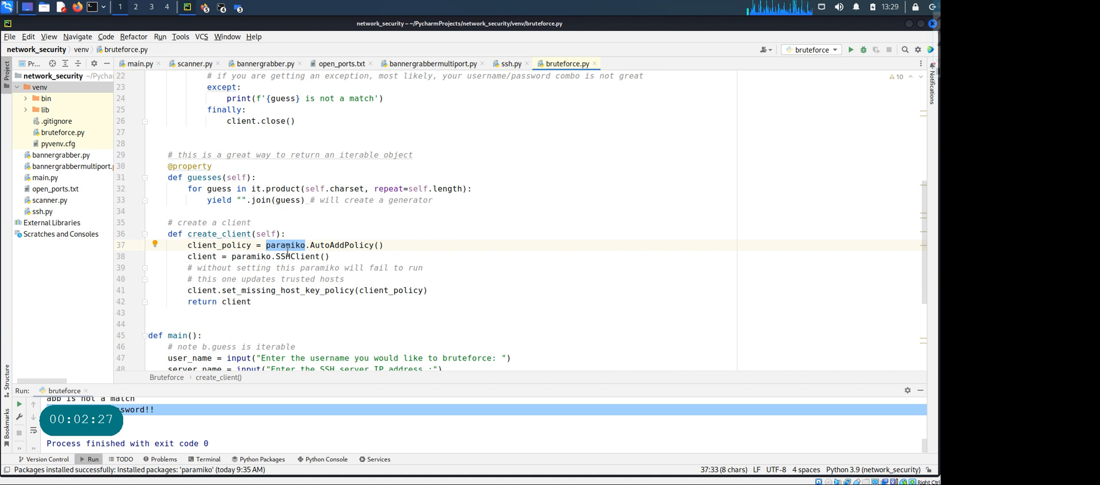
mouse_move(211, 278)
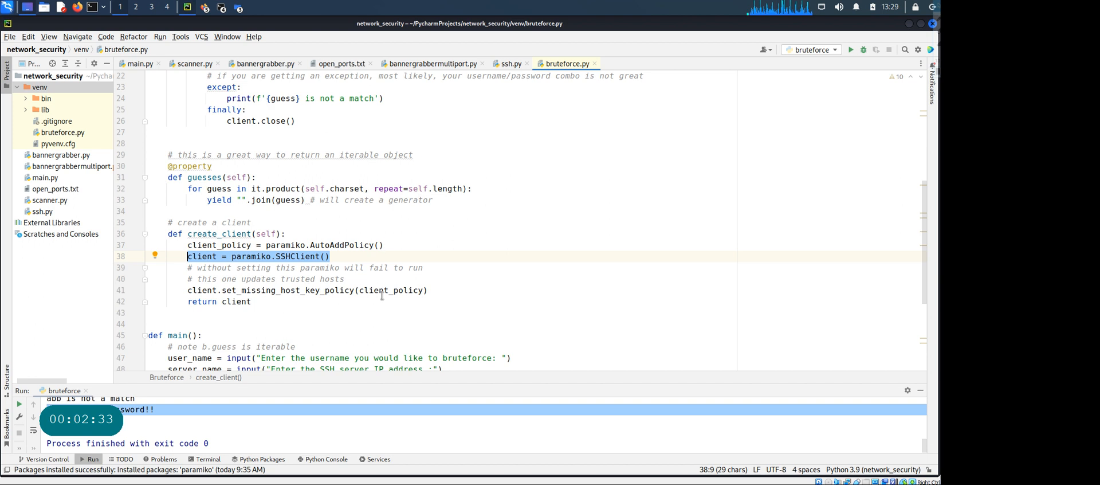
double_click(220, 244)
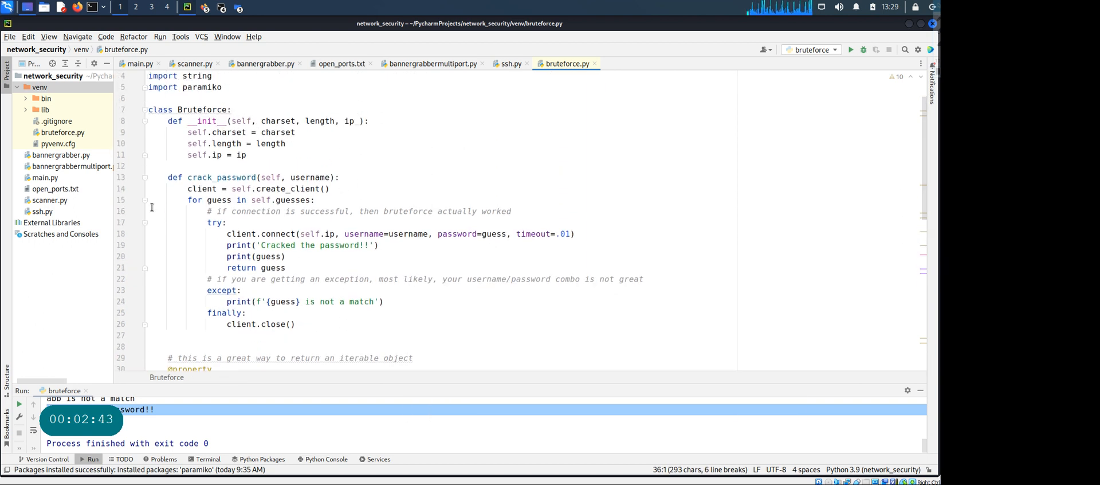
left_click(134, 188)
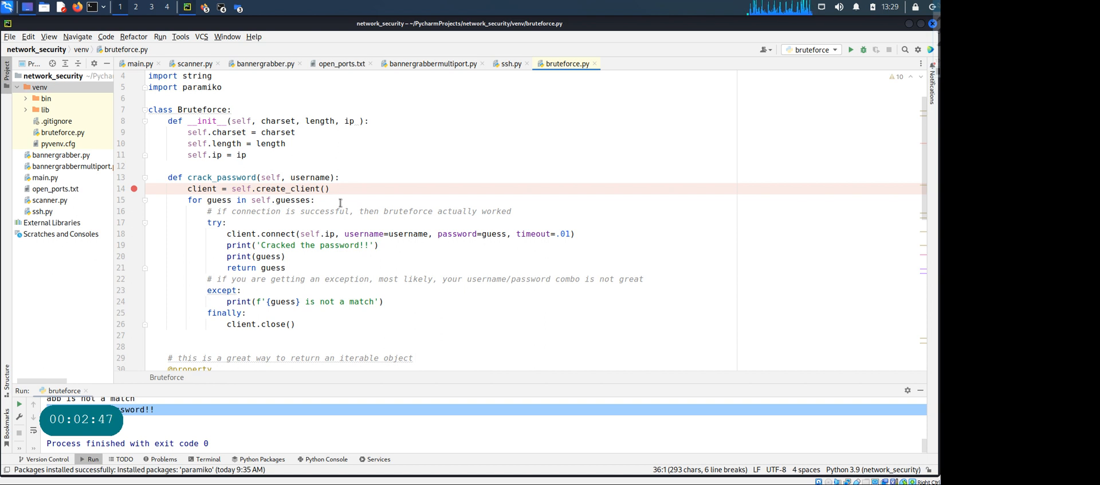
mouse_move(219, 199)
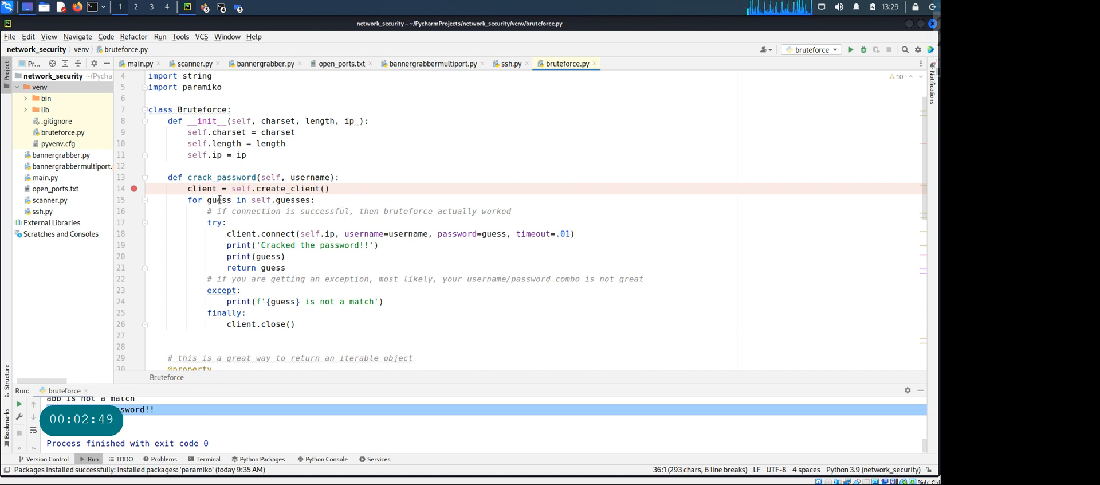
mouse_move(218, 200)
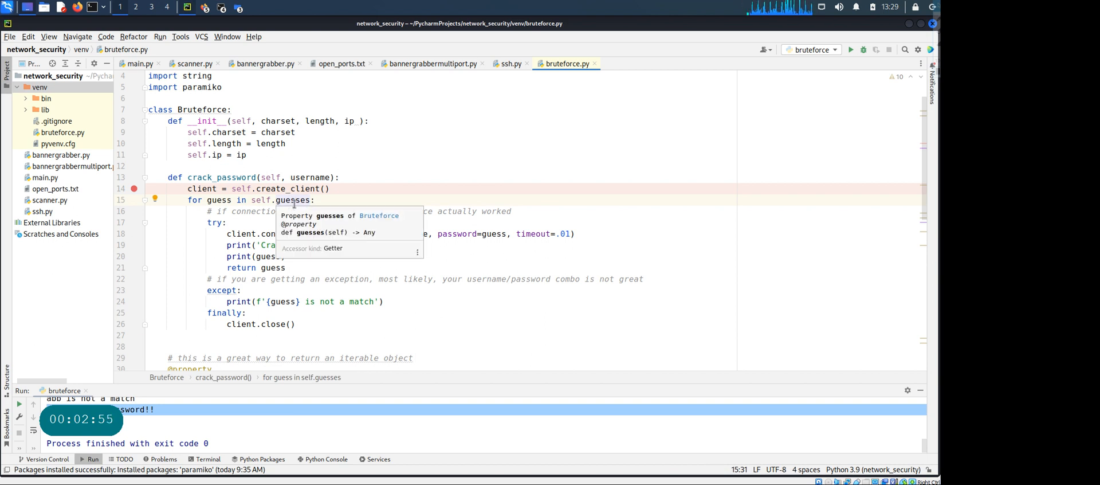
scroll("down", 3)
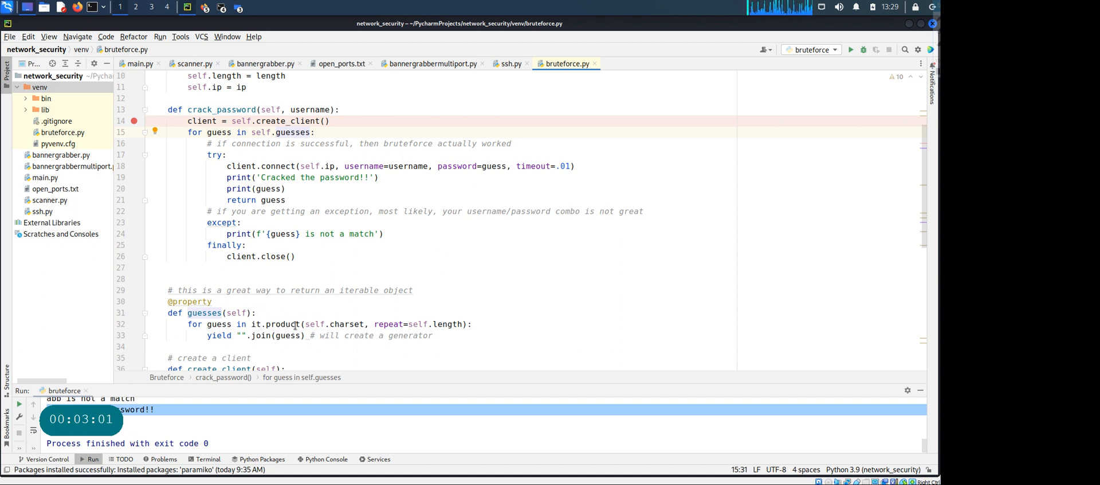
mouse_move(114, 336)
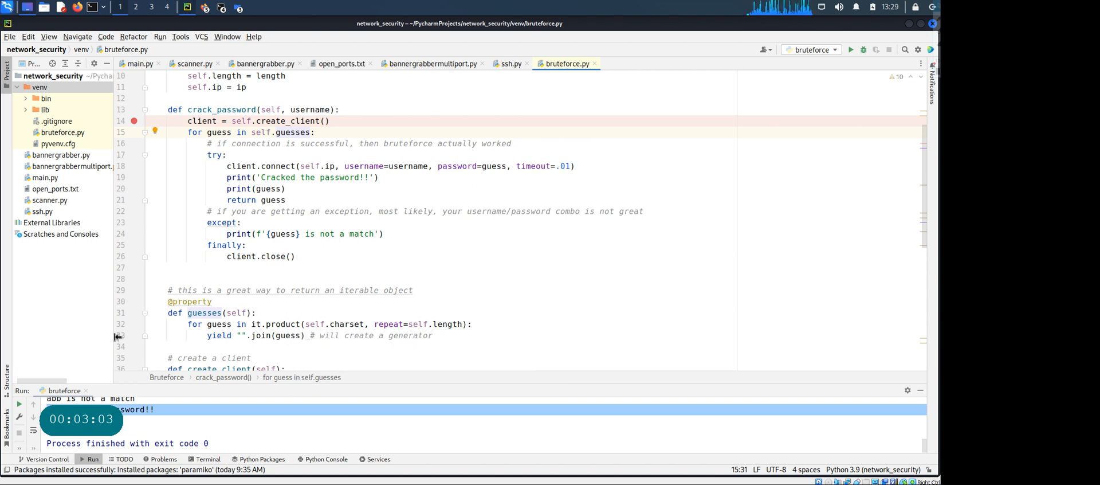
mouse_move(225, 301)
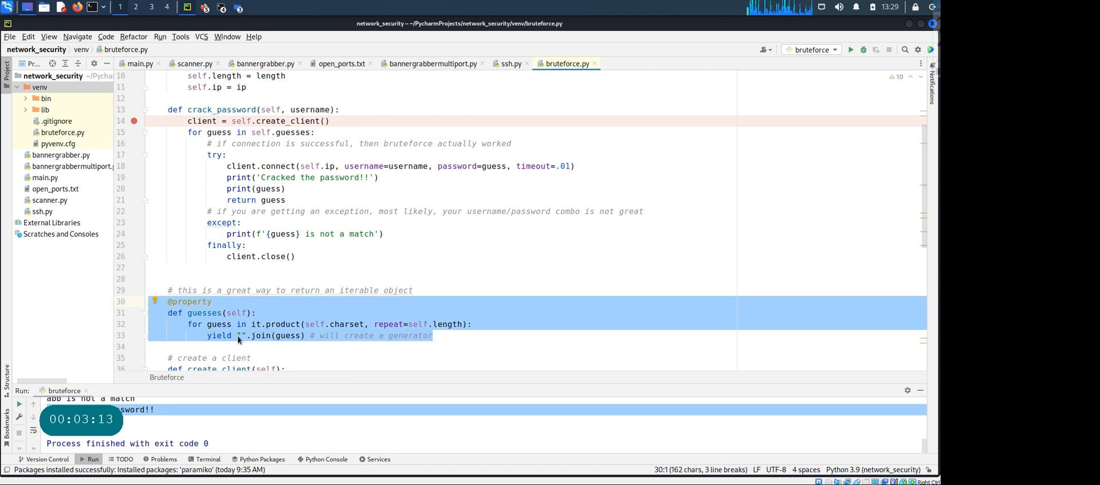
mouse_move(234, 333)
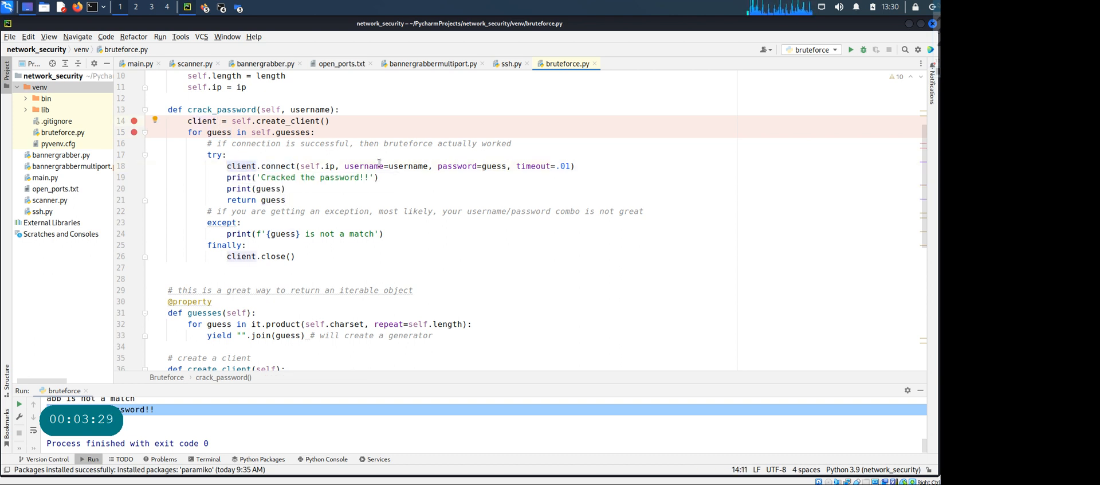
double_click(408, 166)
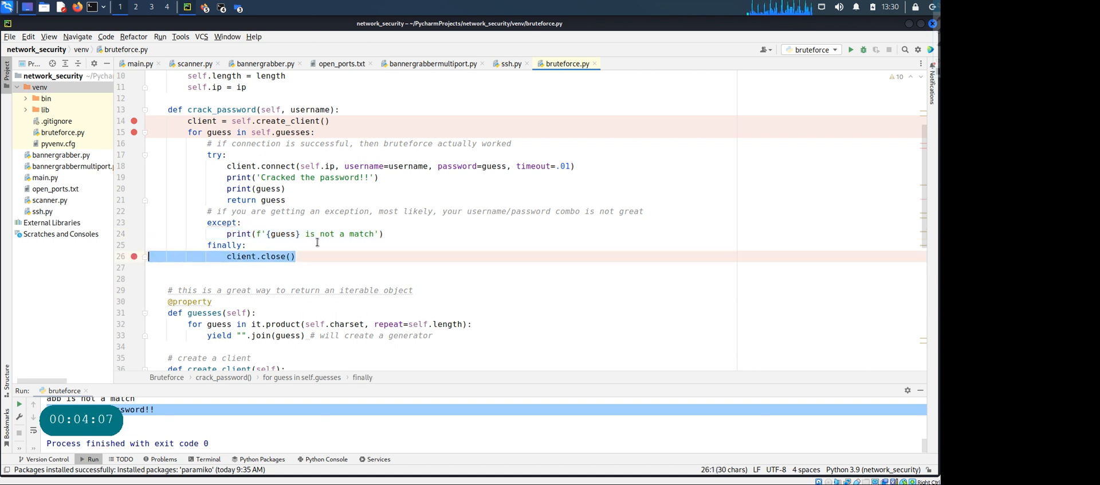
Step: Rename server_name to server_IP on line 48 and in the Bruteforce(...) call on line 53
scroll("down", 3)
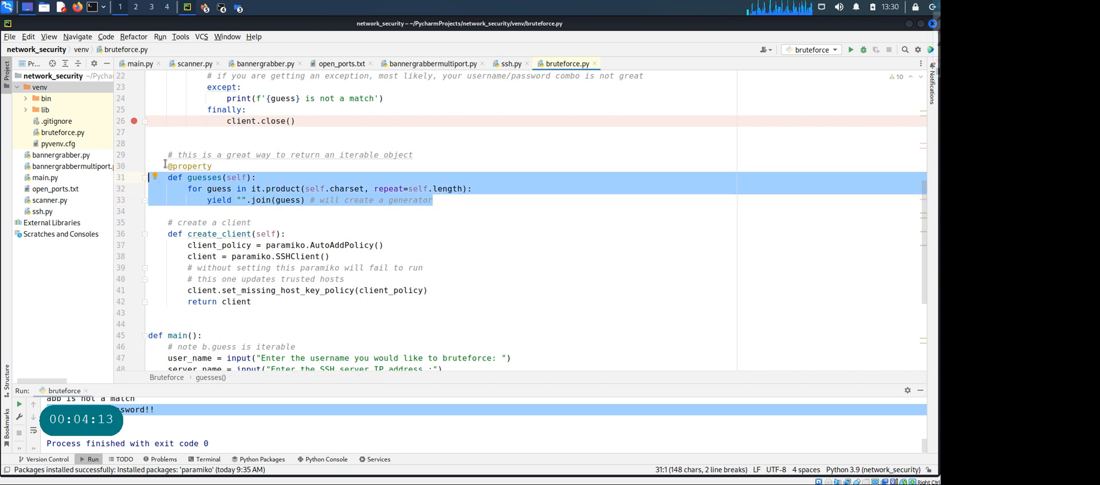
scroll("down", 3)
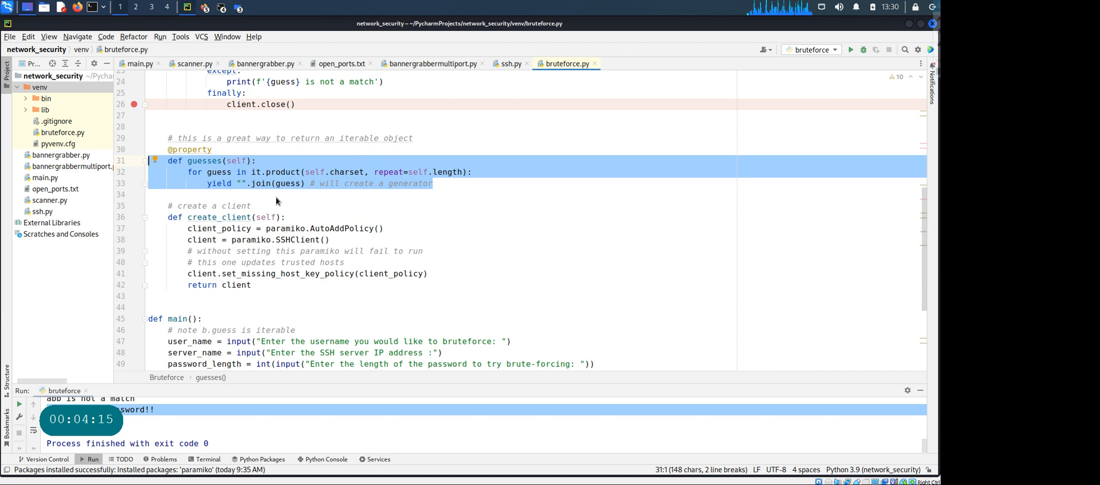
scroll("down", 3)
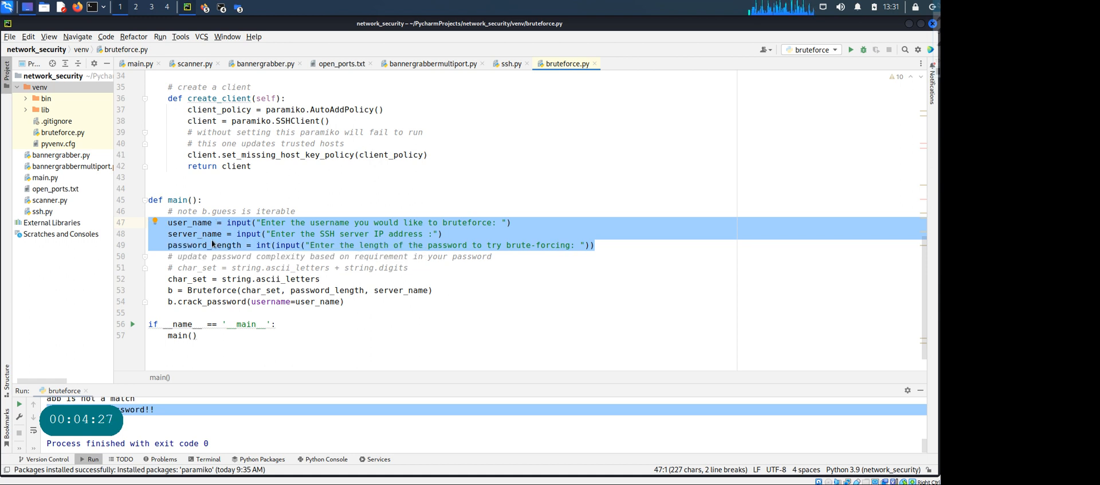
left_click(225, 234)
type("IP")
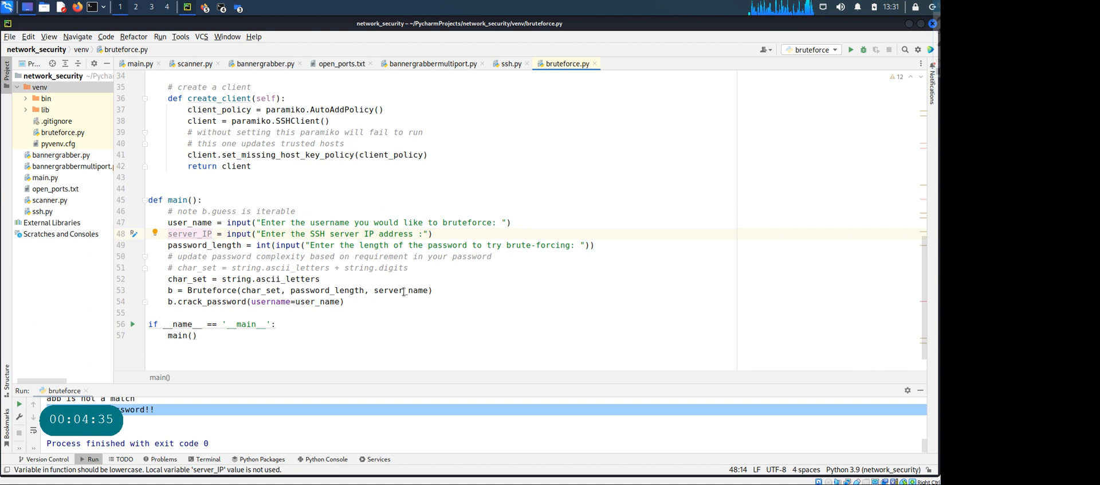
double_click(417, 289)
type("IP")
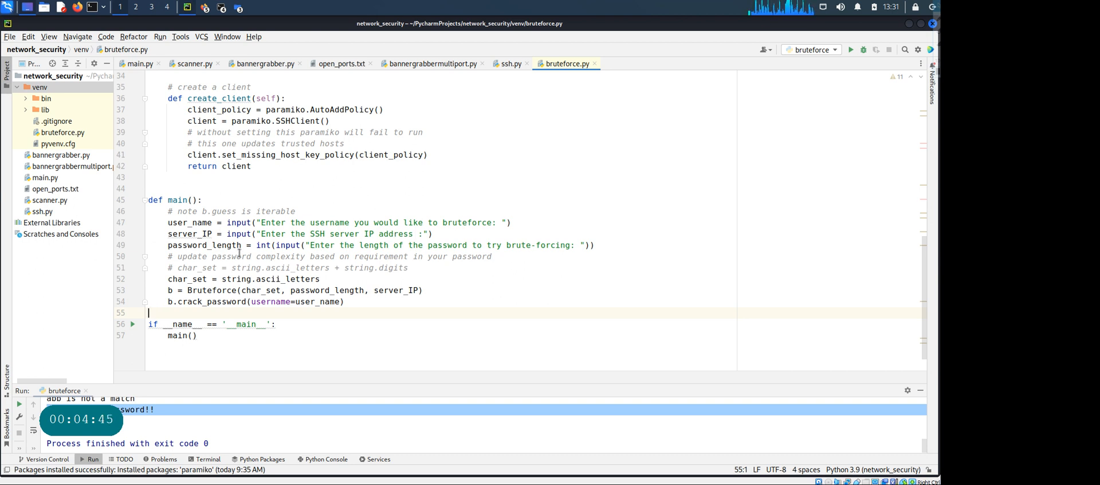
mouse_move(250, 244)
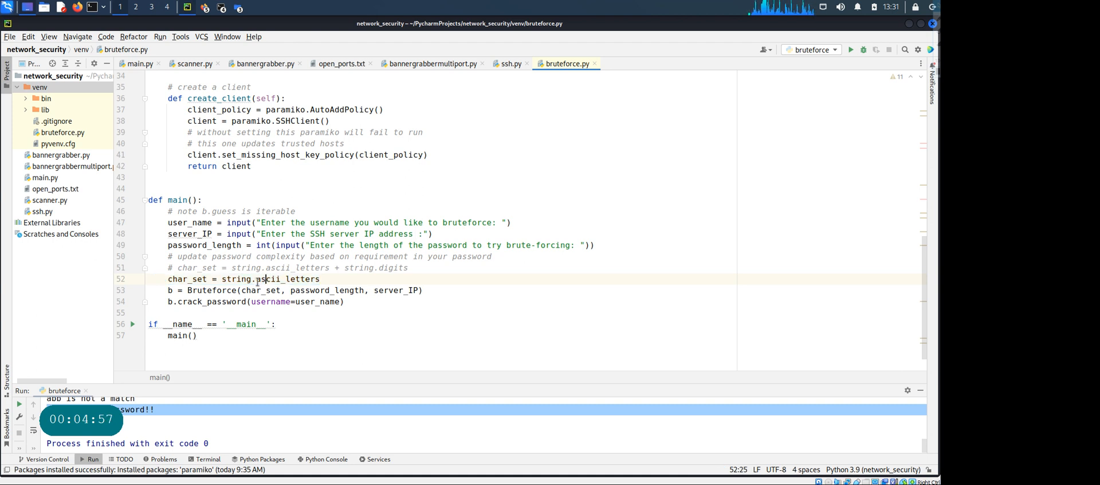
Step: Review the ascii_letters character set, the Bruteforce instantiation and the crack_password call
double_click(284, 279)
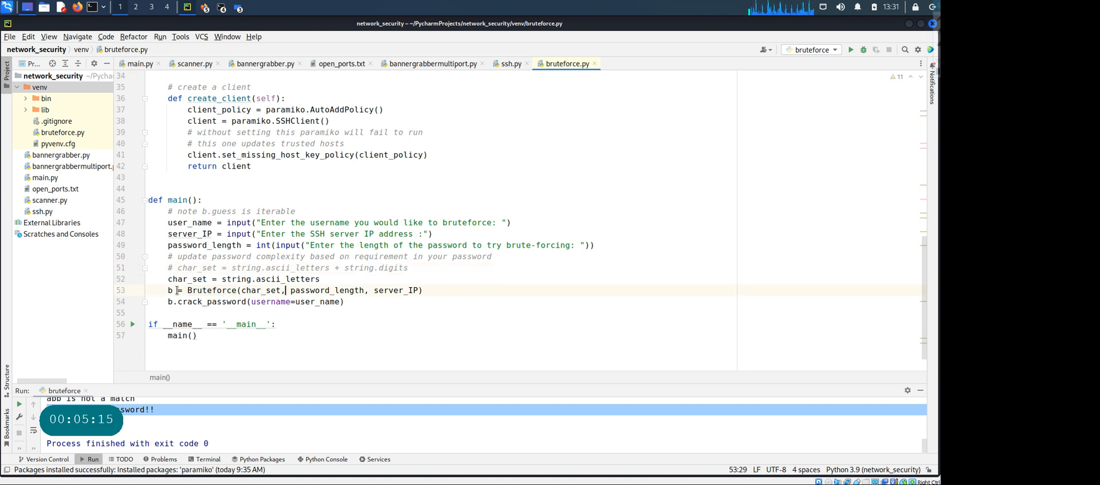
double_click(210, 290)
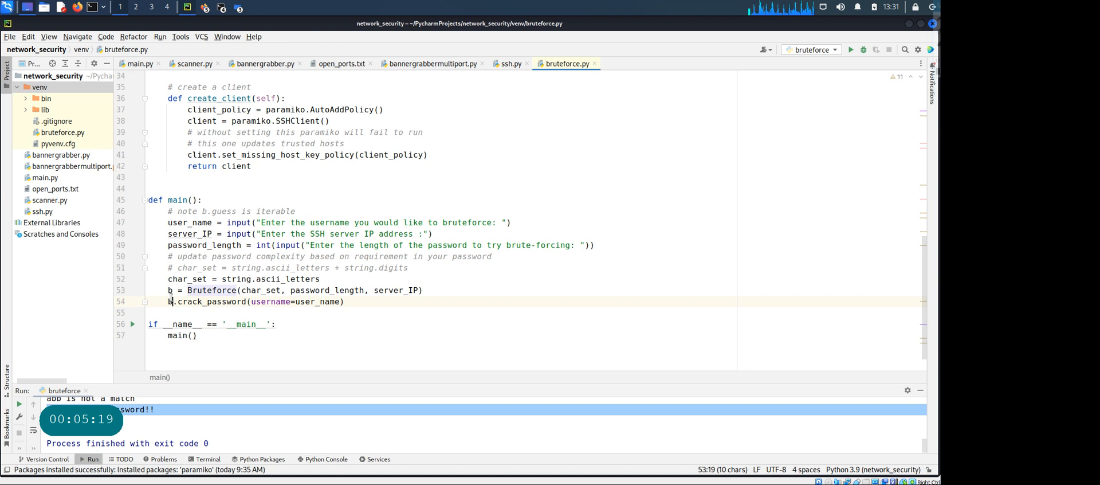
double_click(214, 302)
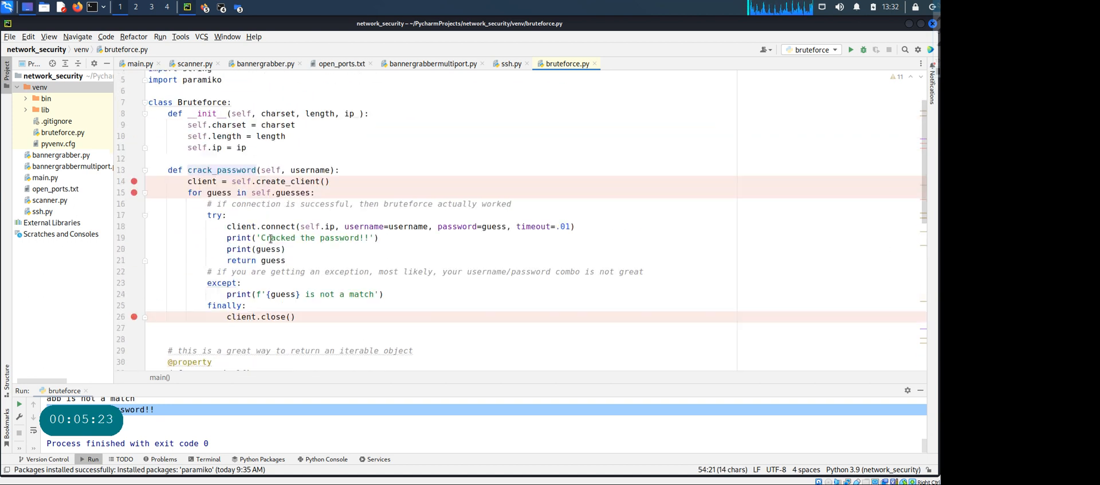
Step: Scroll down to the bottom of bruteforce.py toward main()
scroll("down", 3)
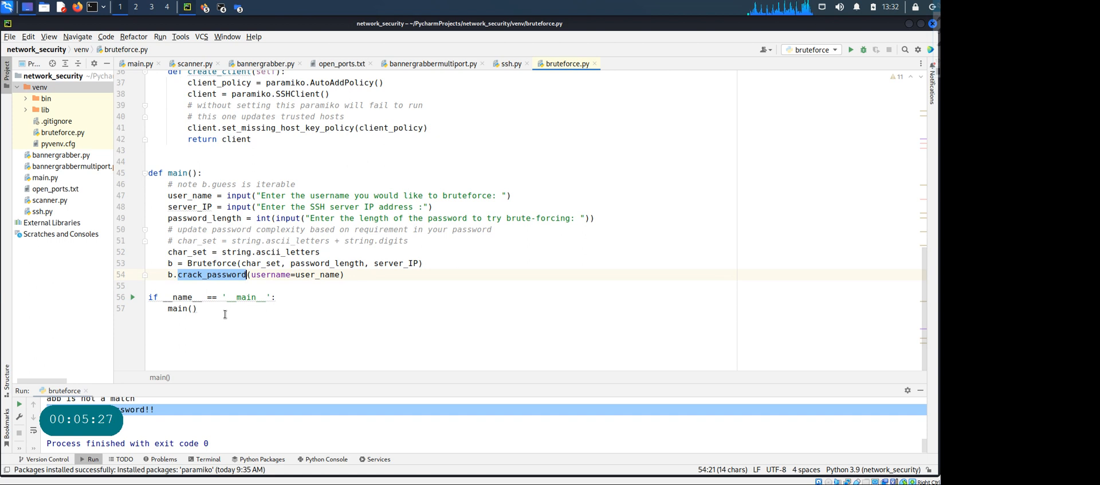
mouse_move(253, 331)
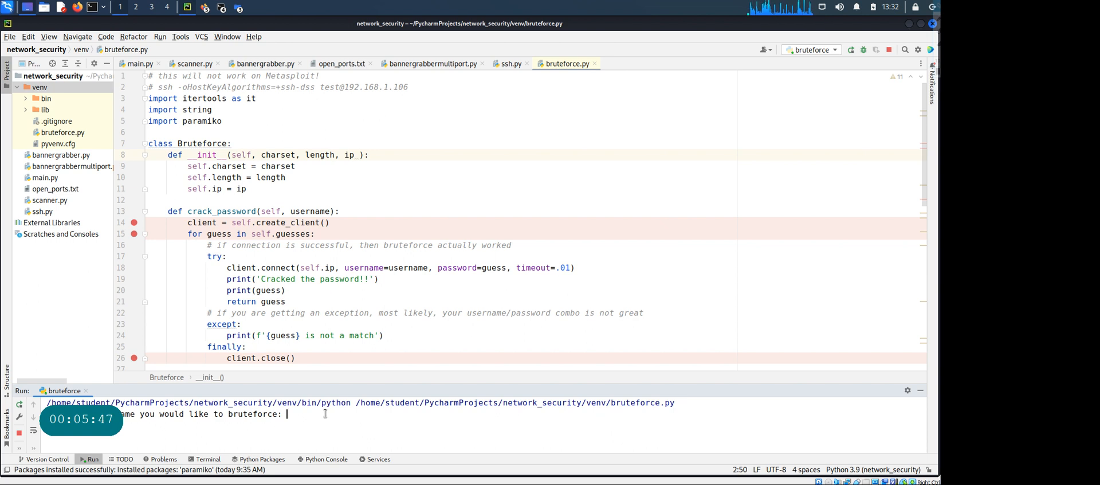
Step: Answer the console prompts with username test, server IP 192.168.1.109 and password length 3
type("test")
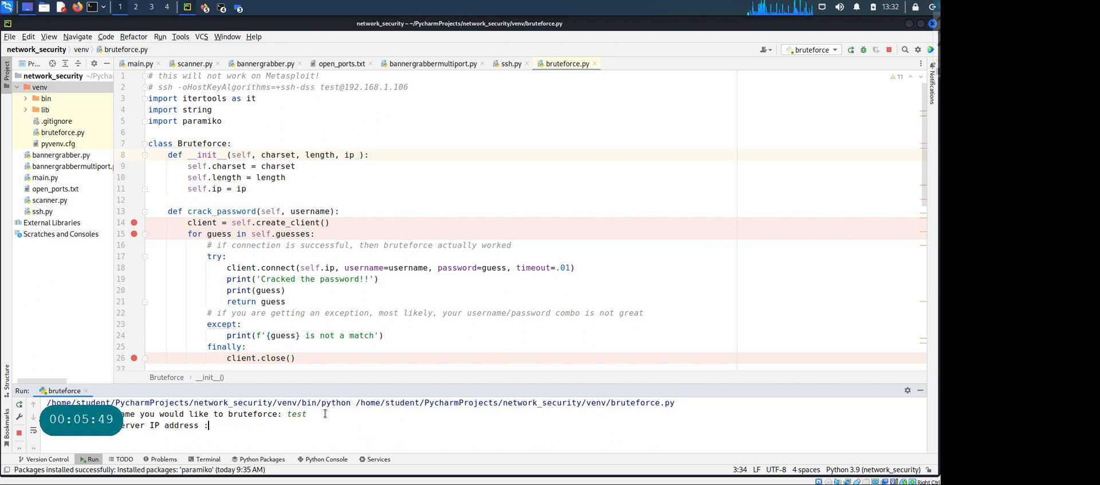
type("19")
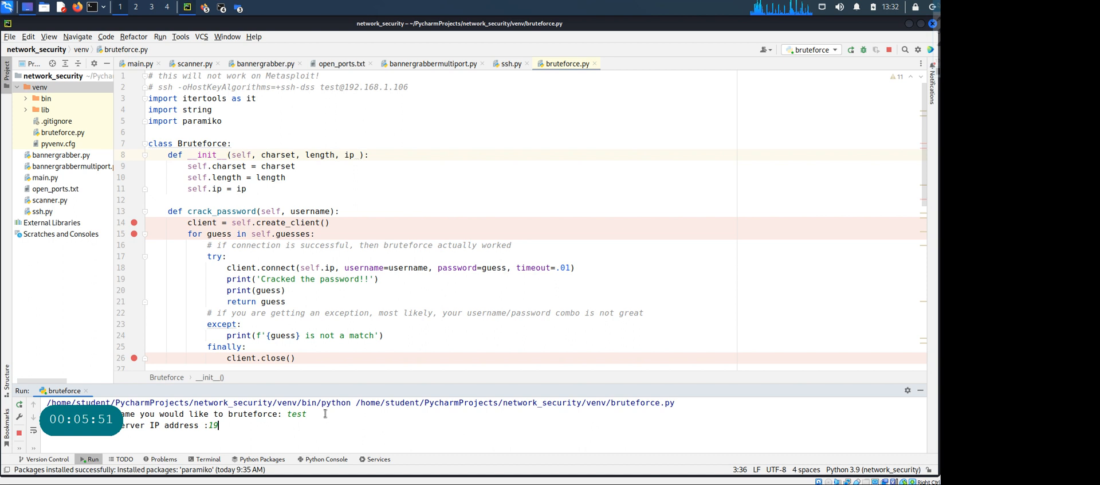
type("92.168.1")
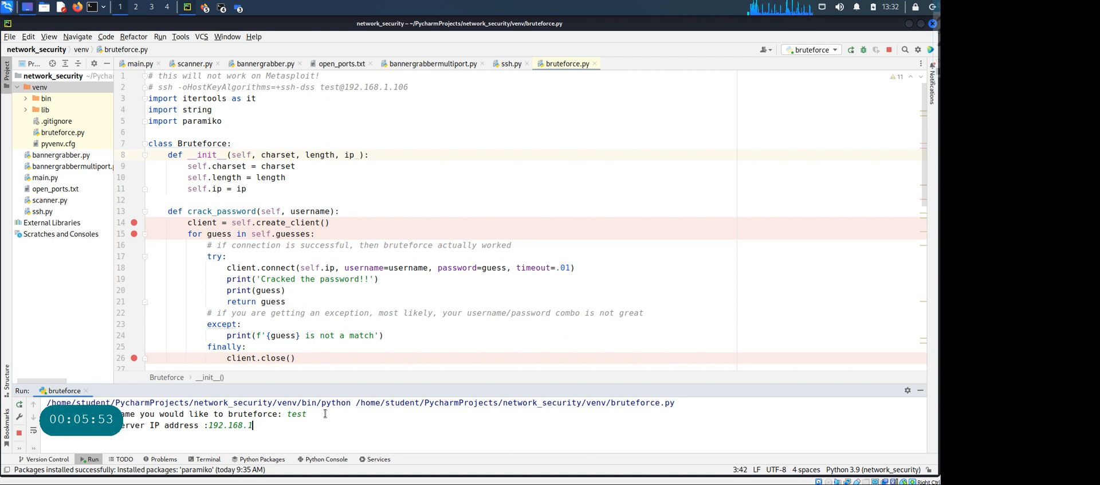
type("06")
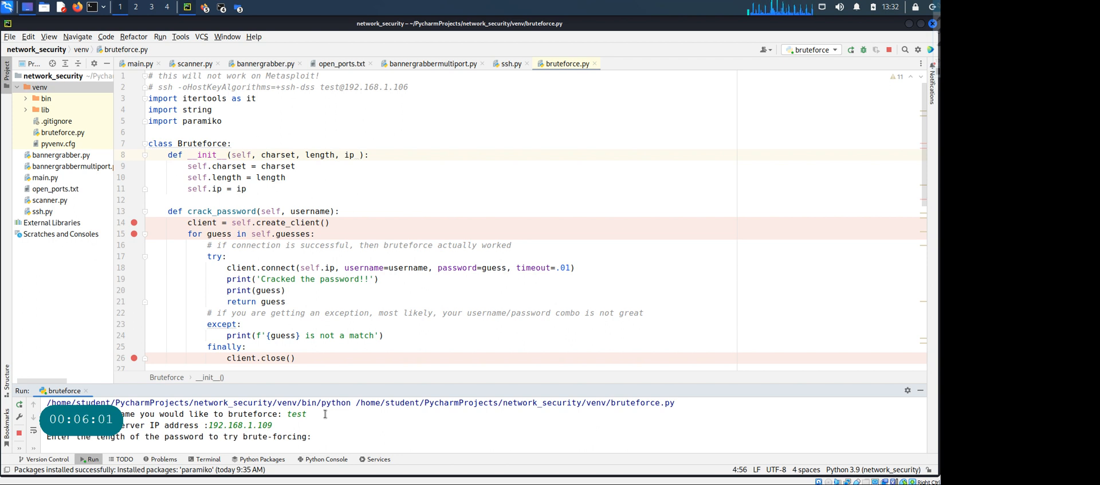
type("3")
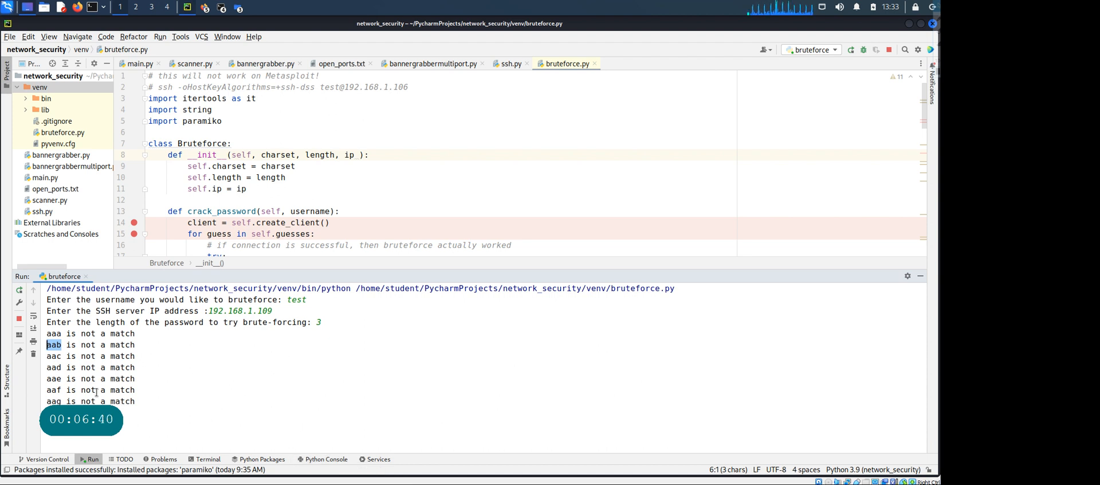
scroll("down", 3)
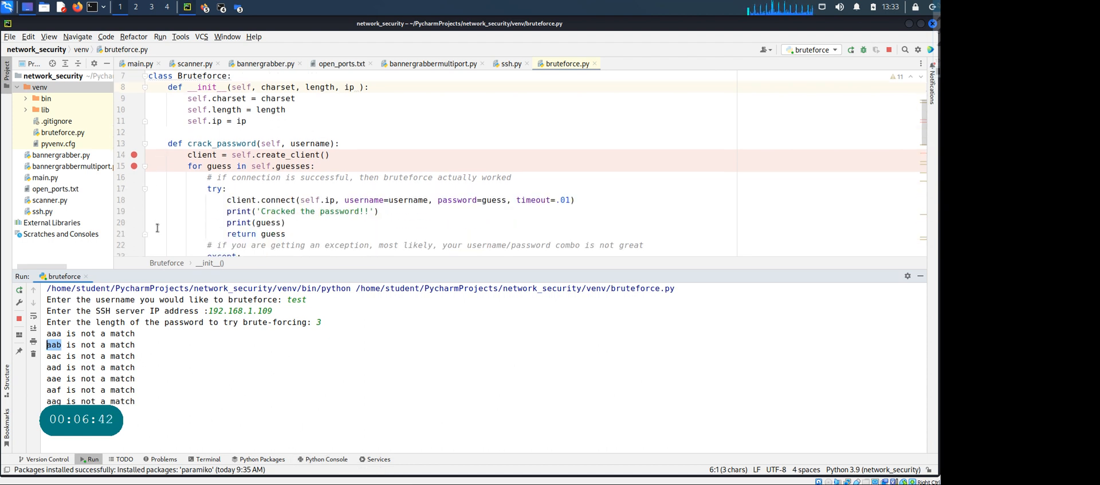
scroll("down", 3)
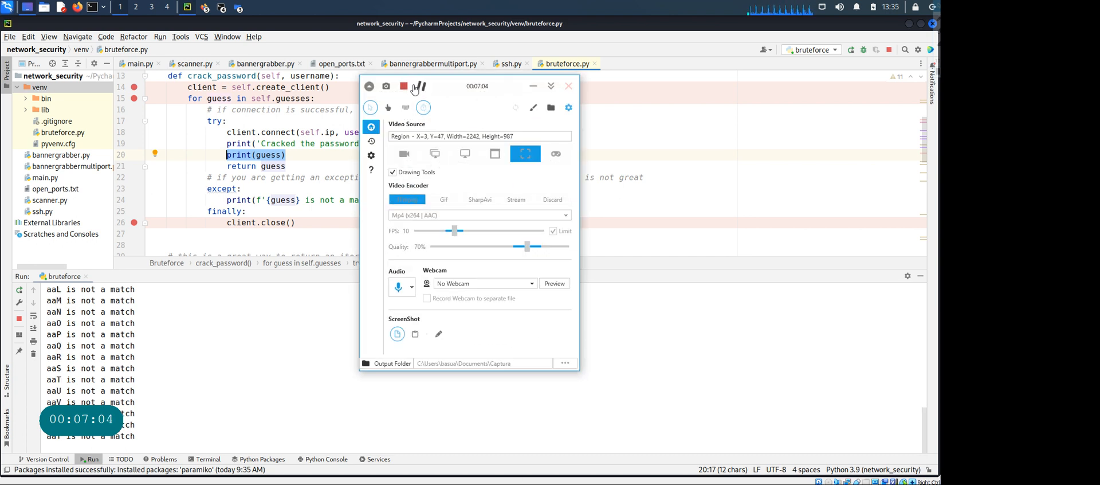
Step: Move the Captura recorder window aside and minimize it to reveal the cracked-password output
left_click(421, 86)
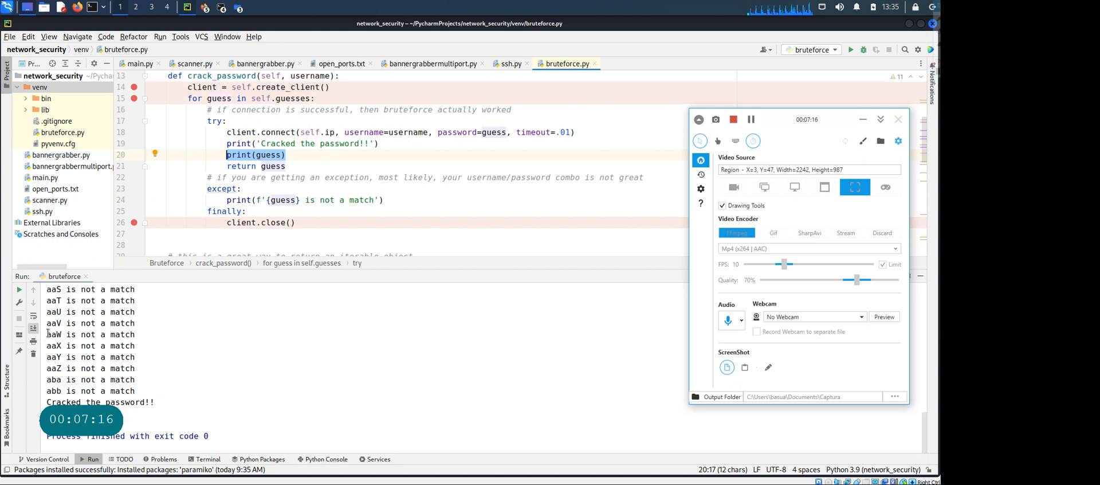
left_click(898, 120)
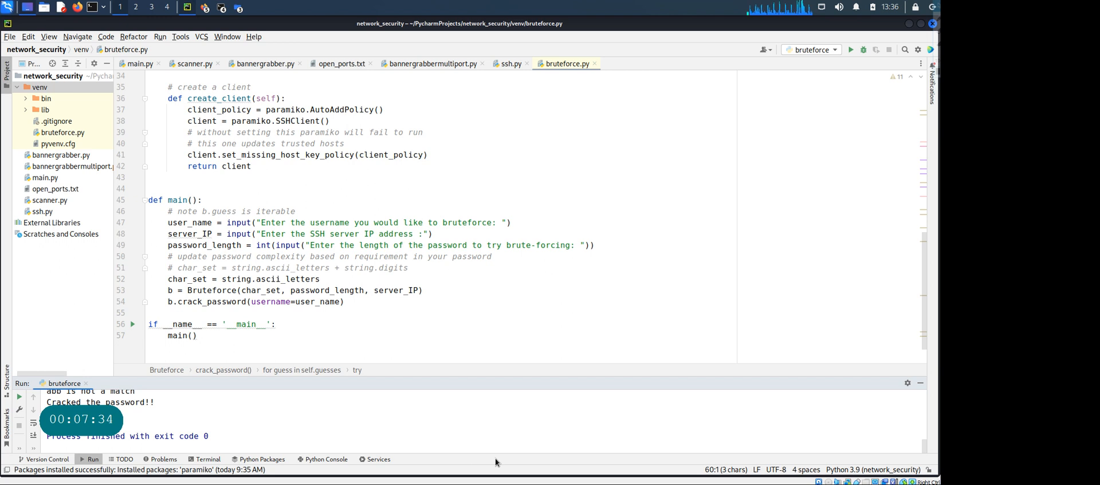
mouse_move(593, 415)
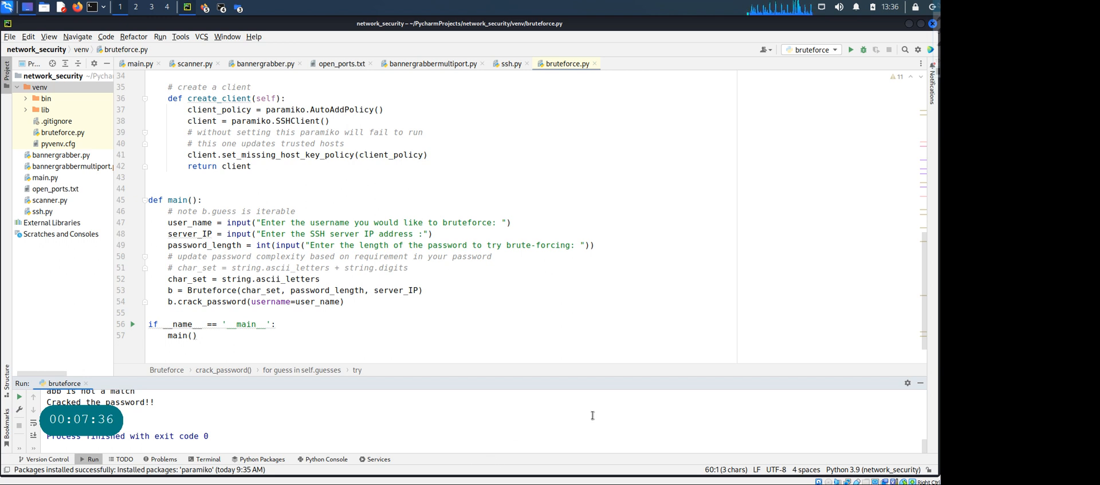